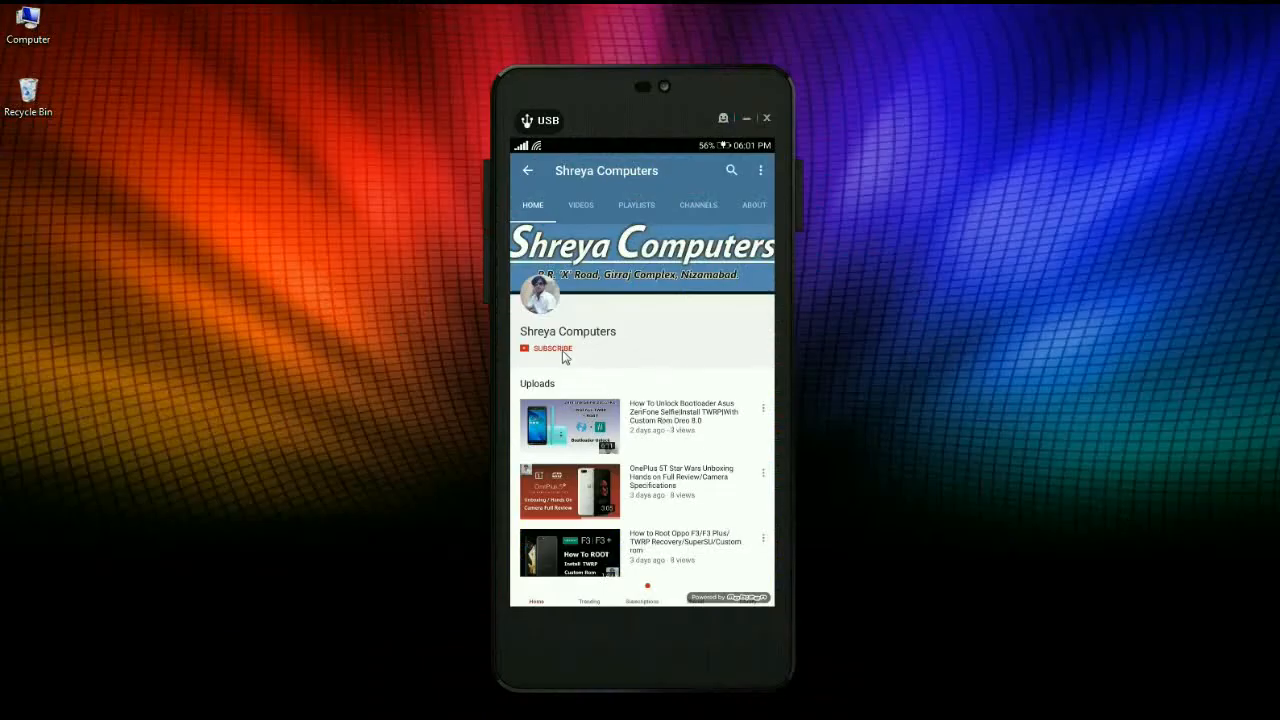
- Subscribe to the Shreya Computers YouTube channel on the mirrored phone
click(550, 348)
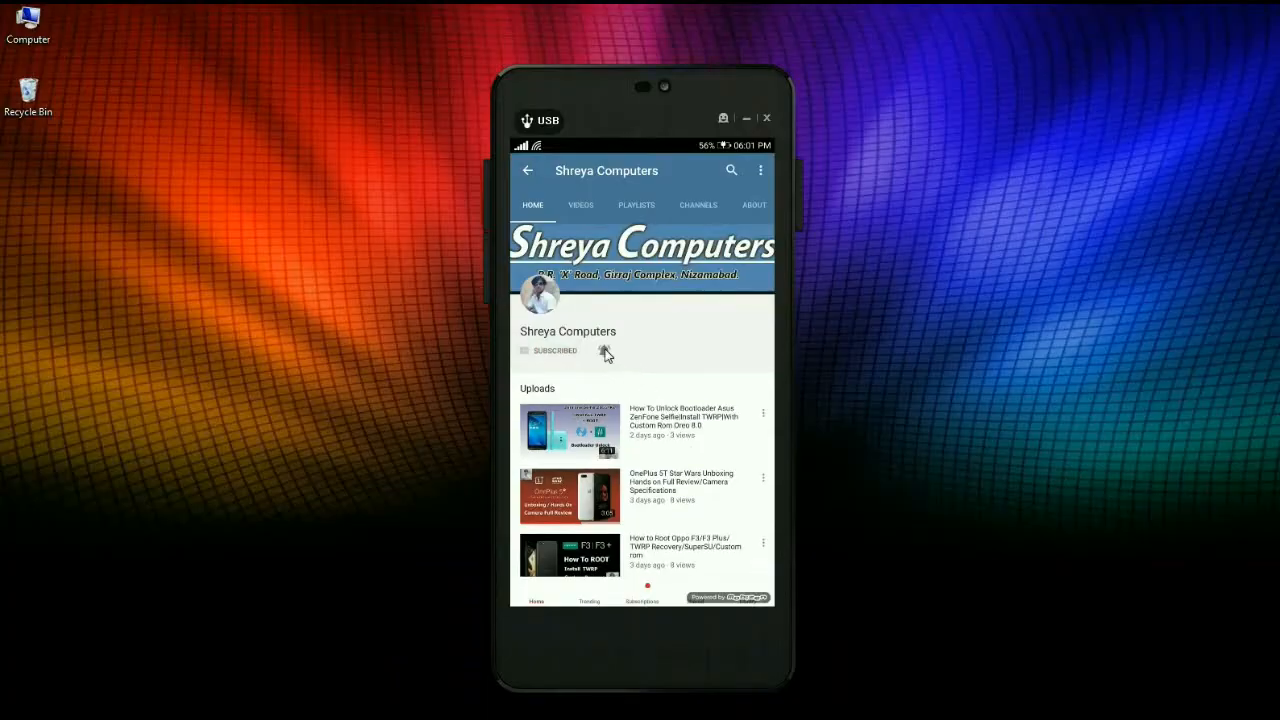
click(604, 350)
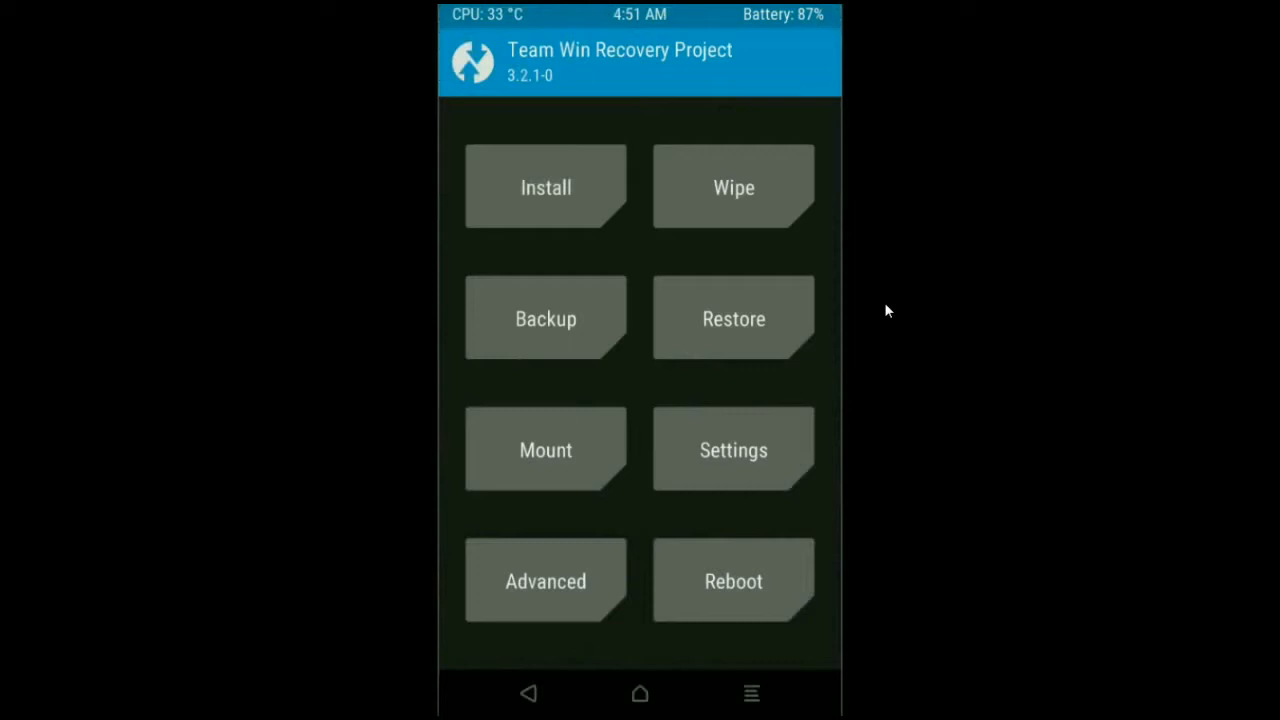
mouse_move(544, 318)
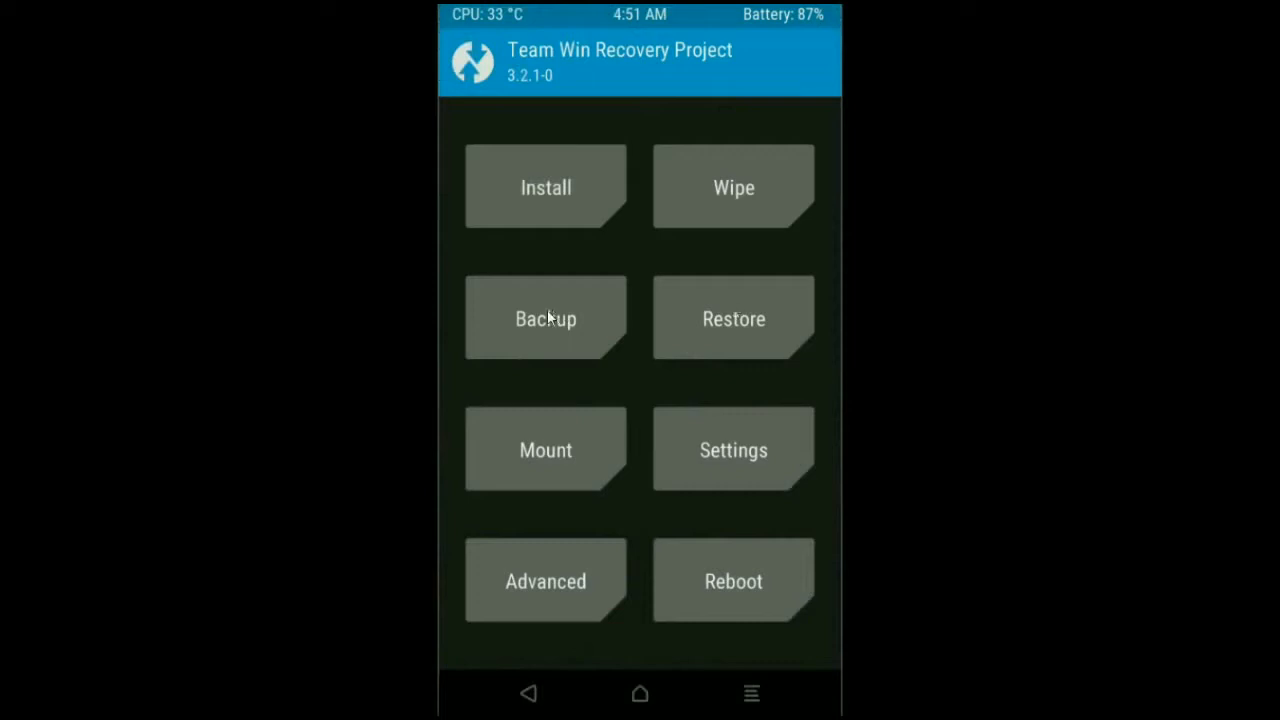
- Start a Backup of Boot, Recovery, System, Data and Modem to the Micro SD card
click(544, 318)
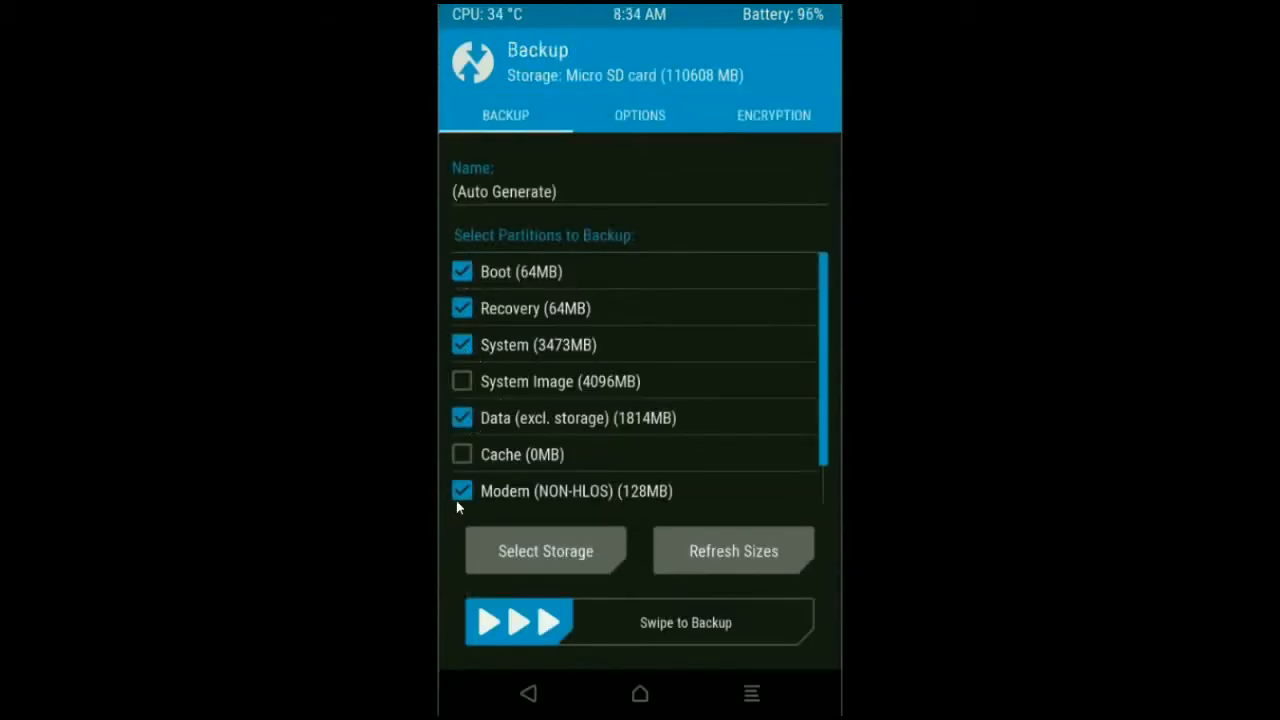
mouse_move(620, 626)
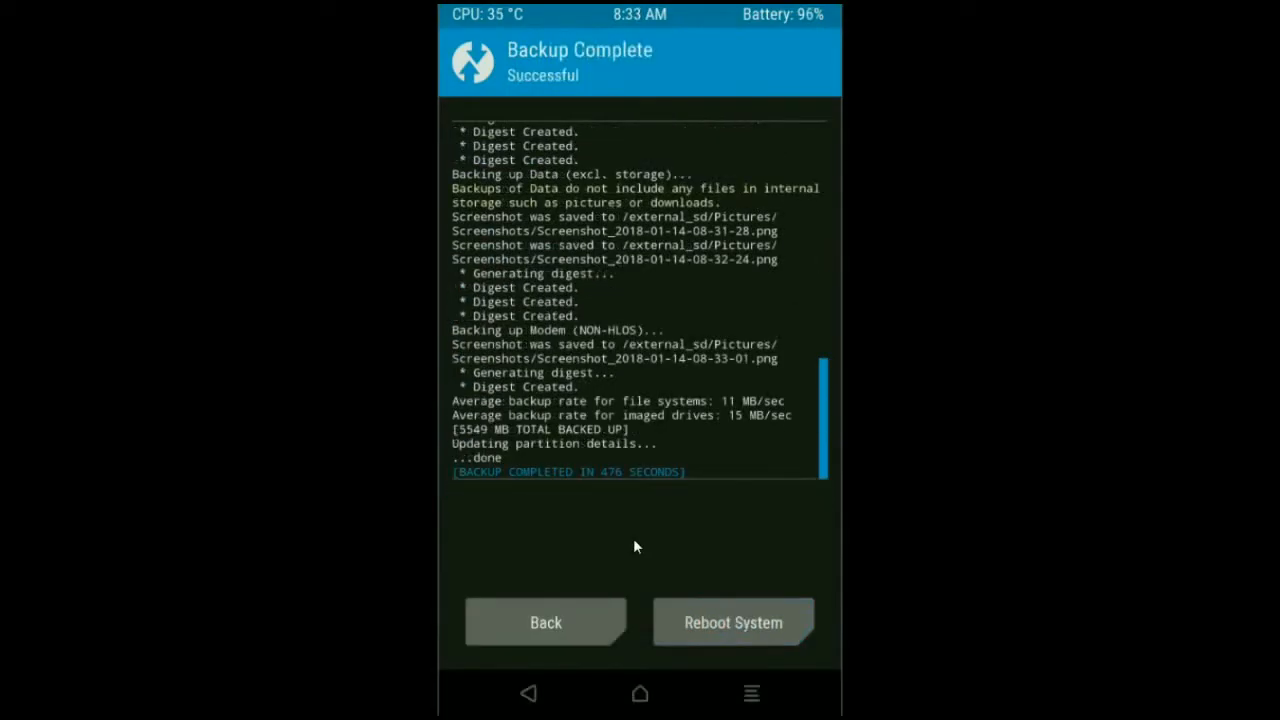
mouse_move(570, 636)
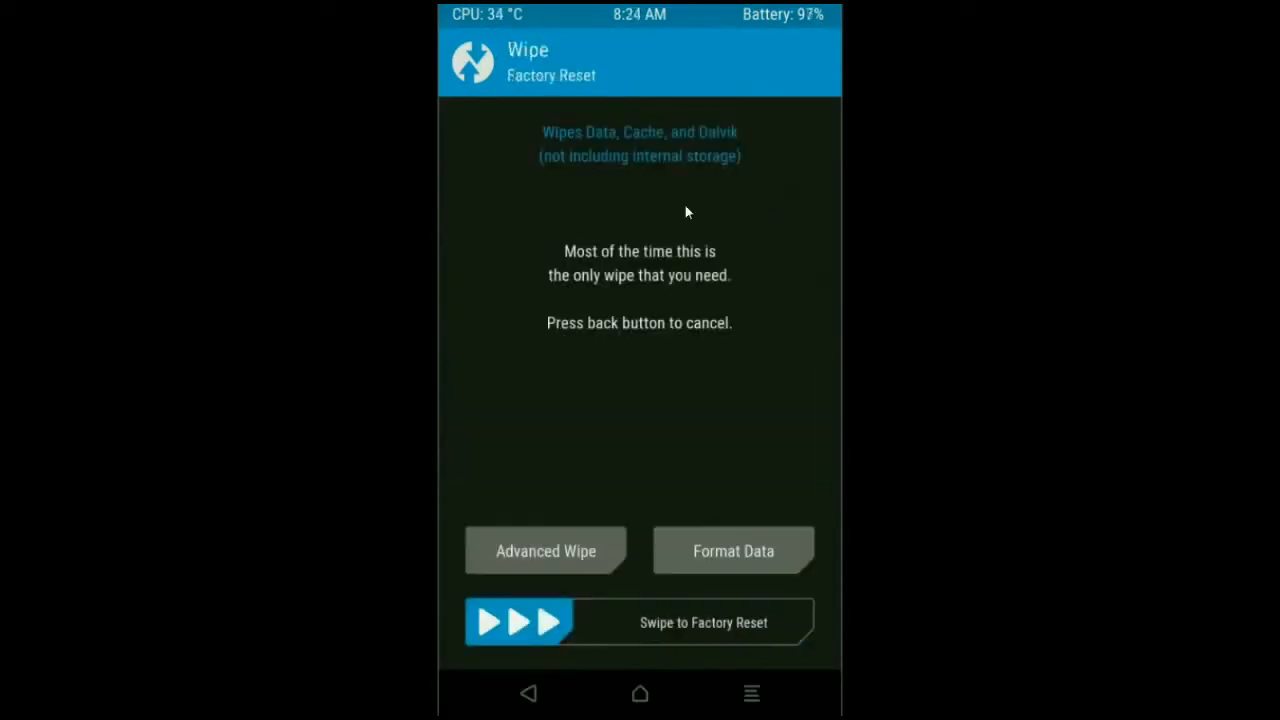
mouse_move(588, 544)
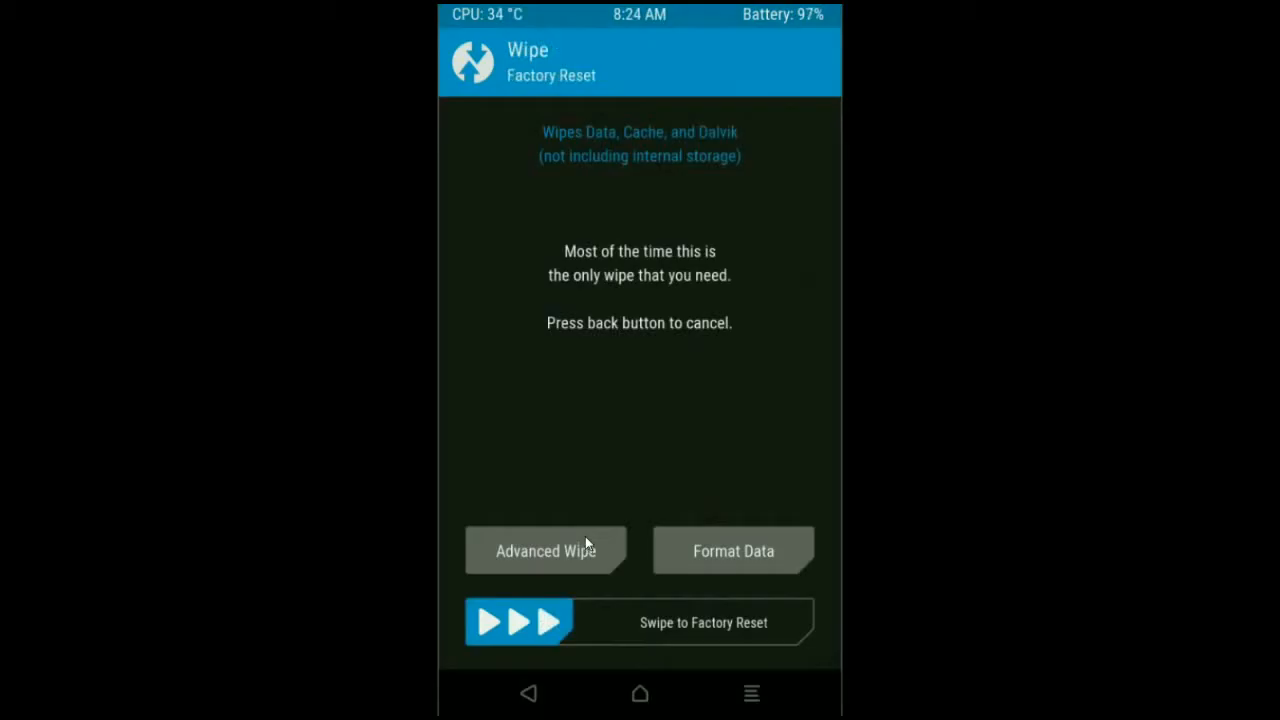
- Select Dalvik/ART Cache, System, Data and Cache in Advanced Wipe for wiping
click(544, 550)
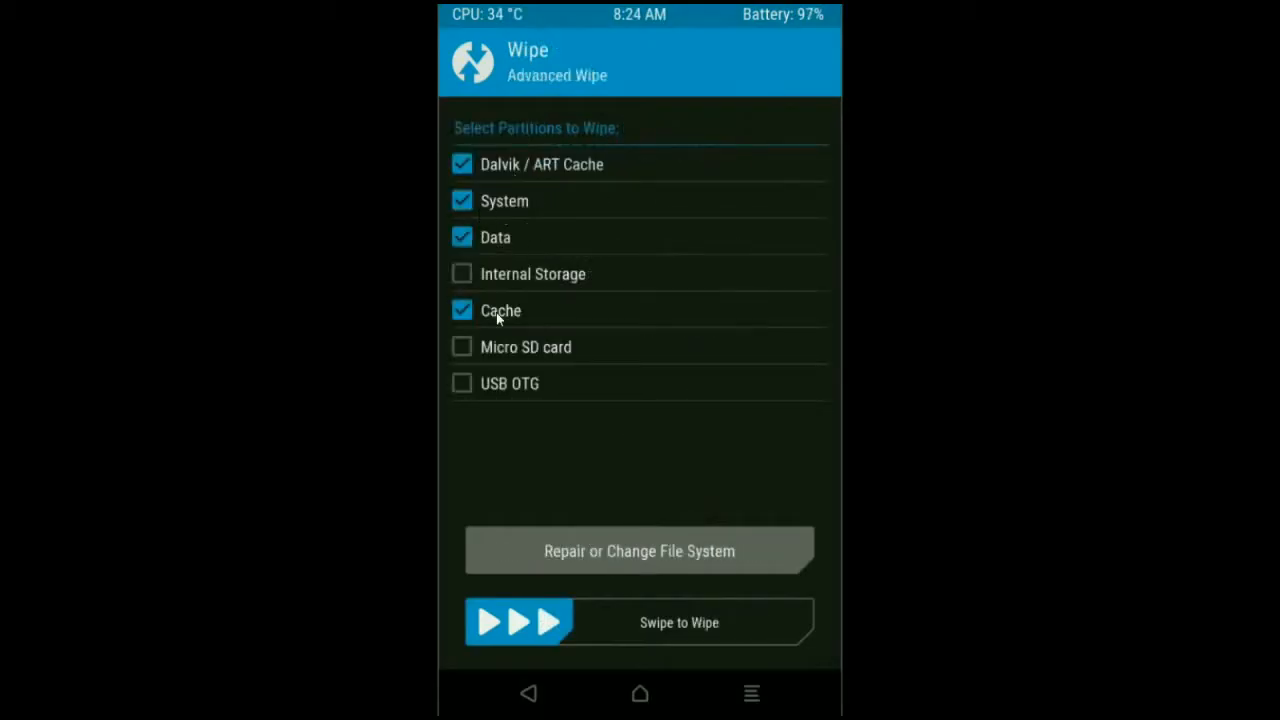
mouse_move(686, 450)
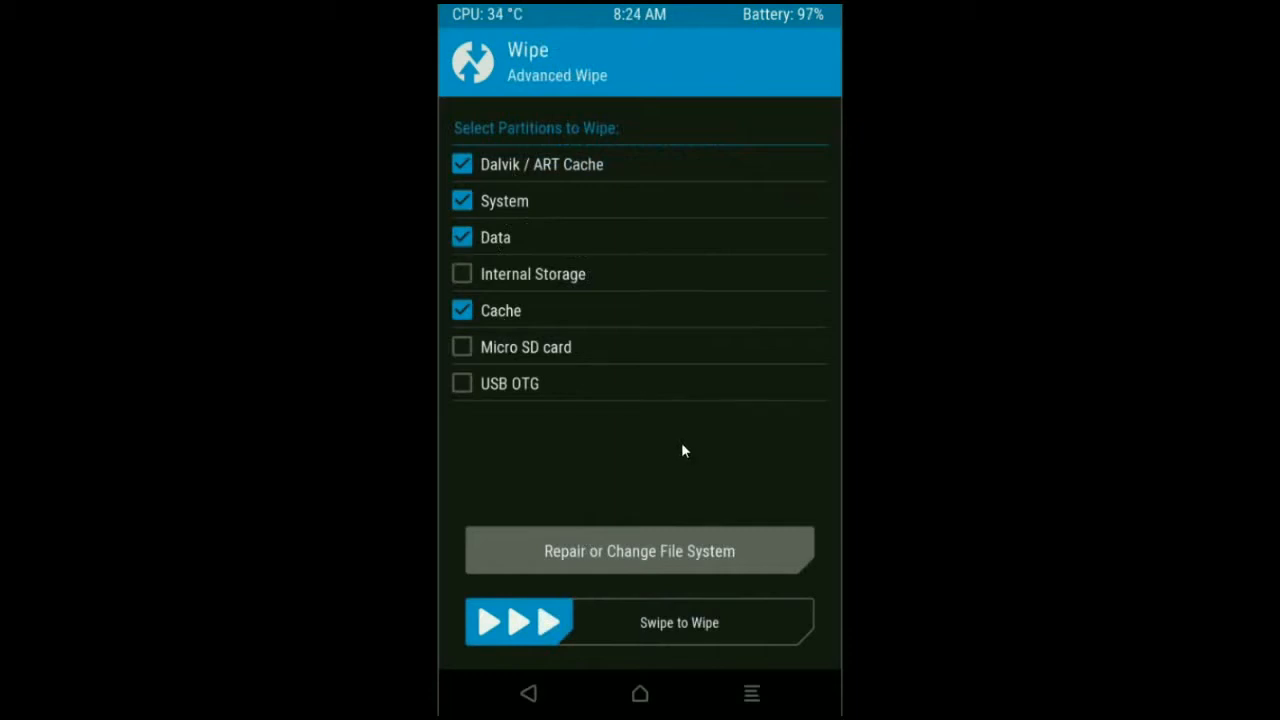
mouse_move(532, 628)
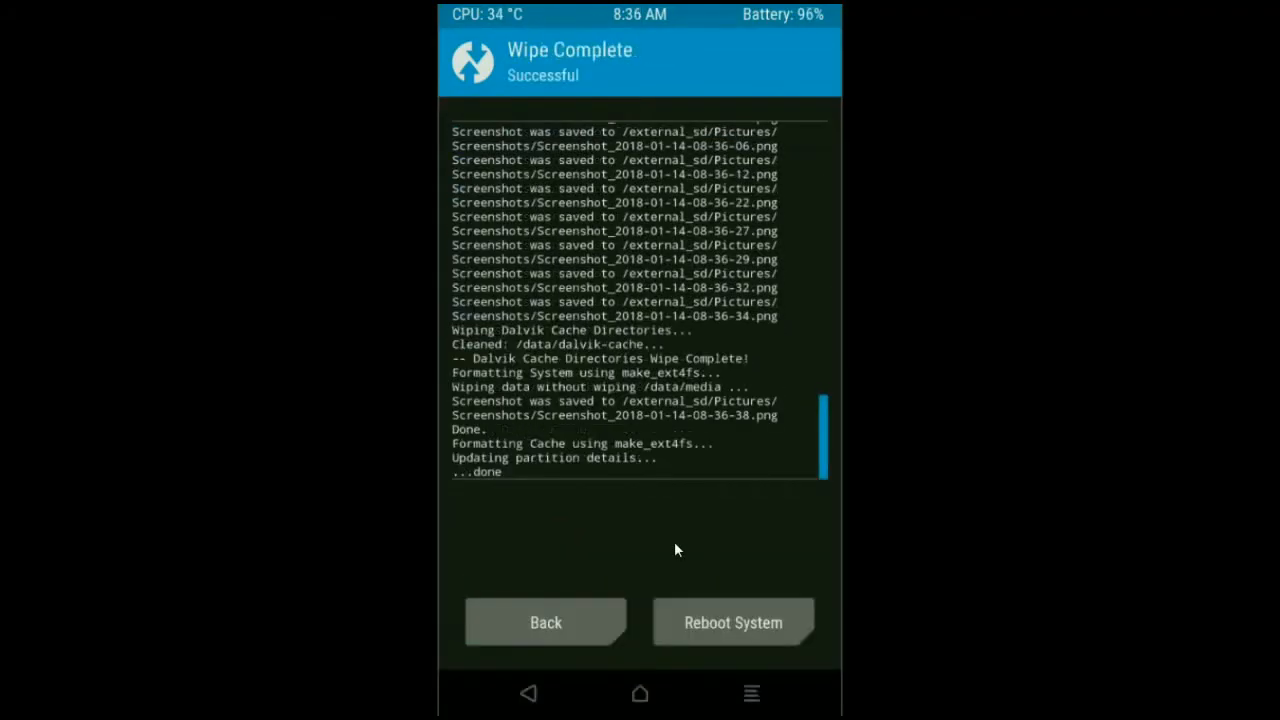
mouse_move(560, 648)
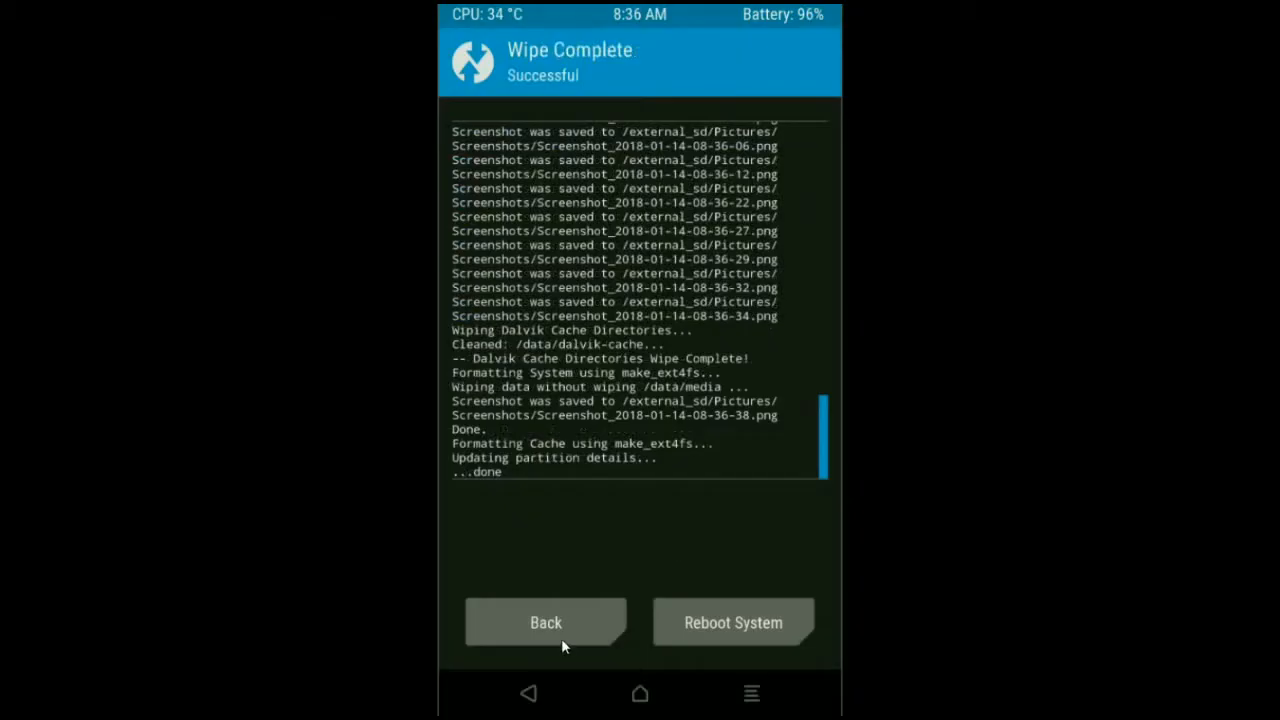
- Queue the Android Oreo 8.1 ROM zip and the open_gapps nano zip and flash them
click(544, 624)
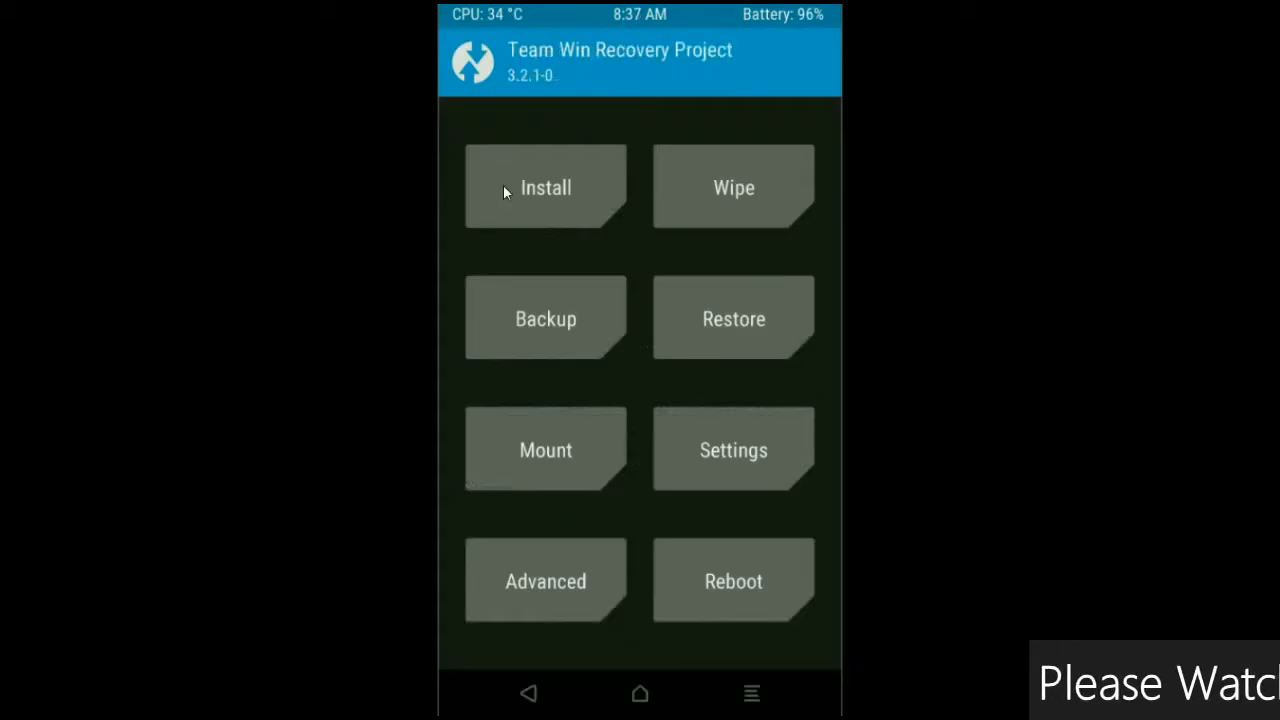
click(544, 188)
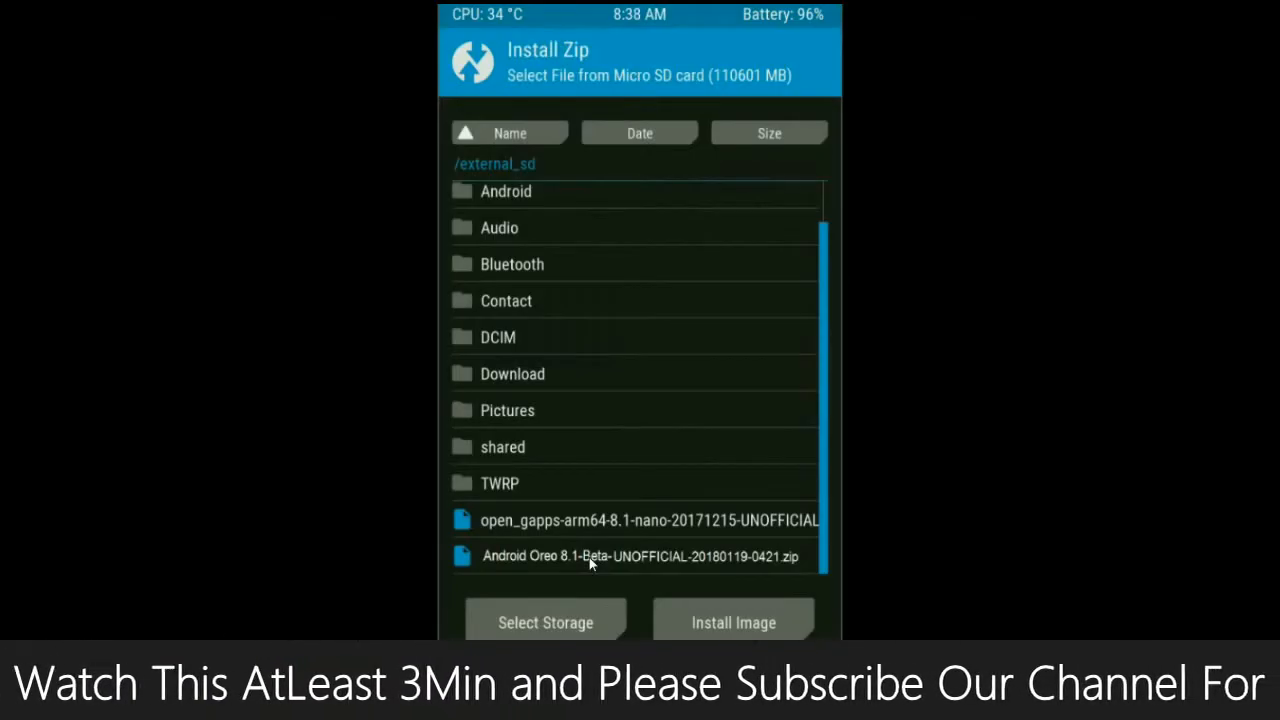
click(634, 556)
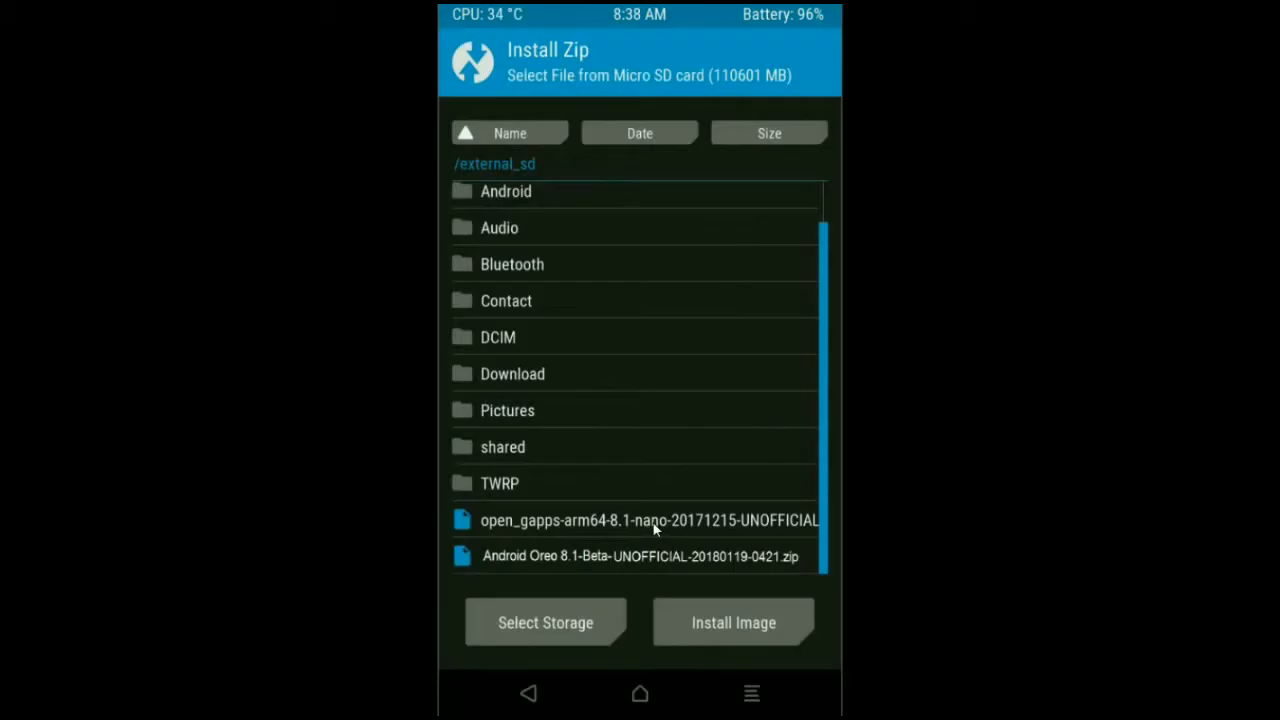
click(652, 520)
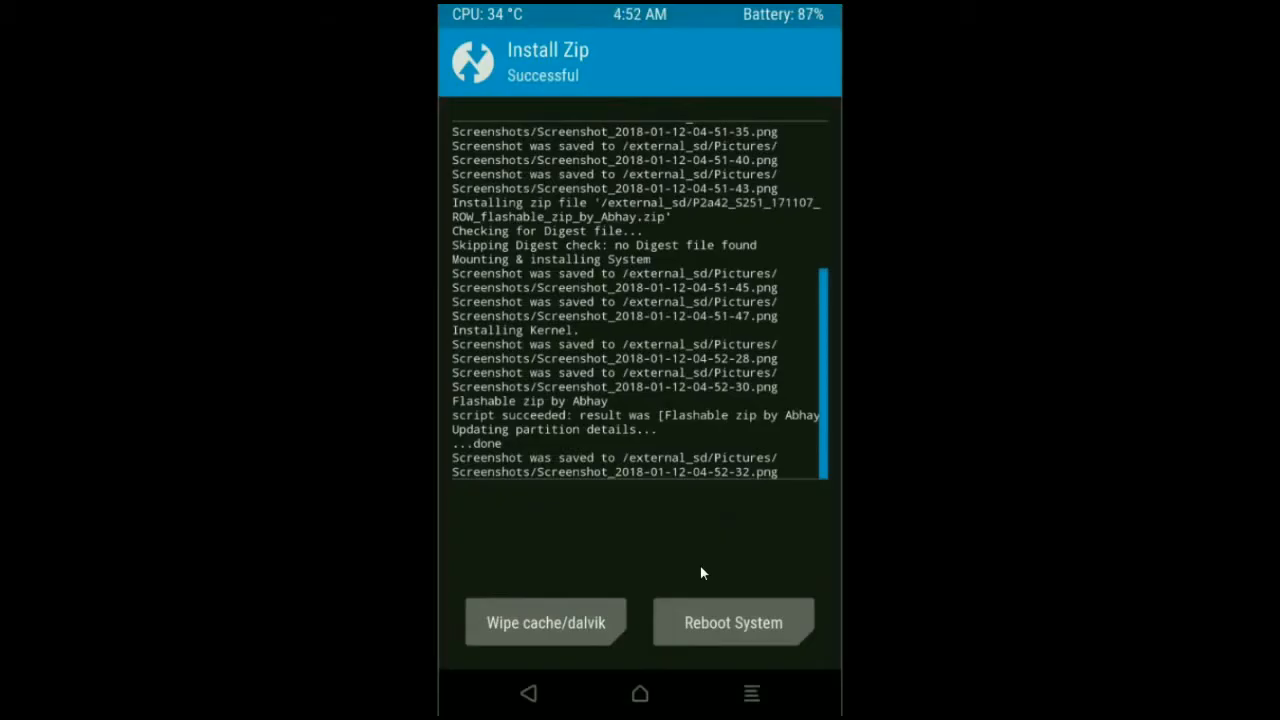
mouse_move(556, 632)
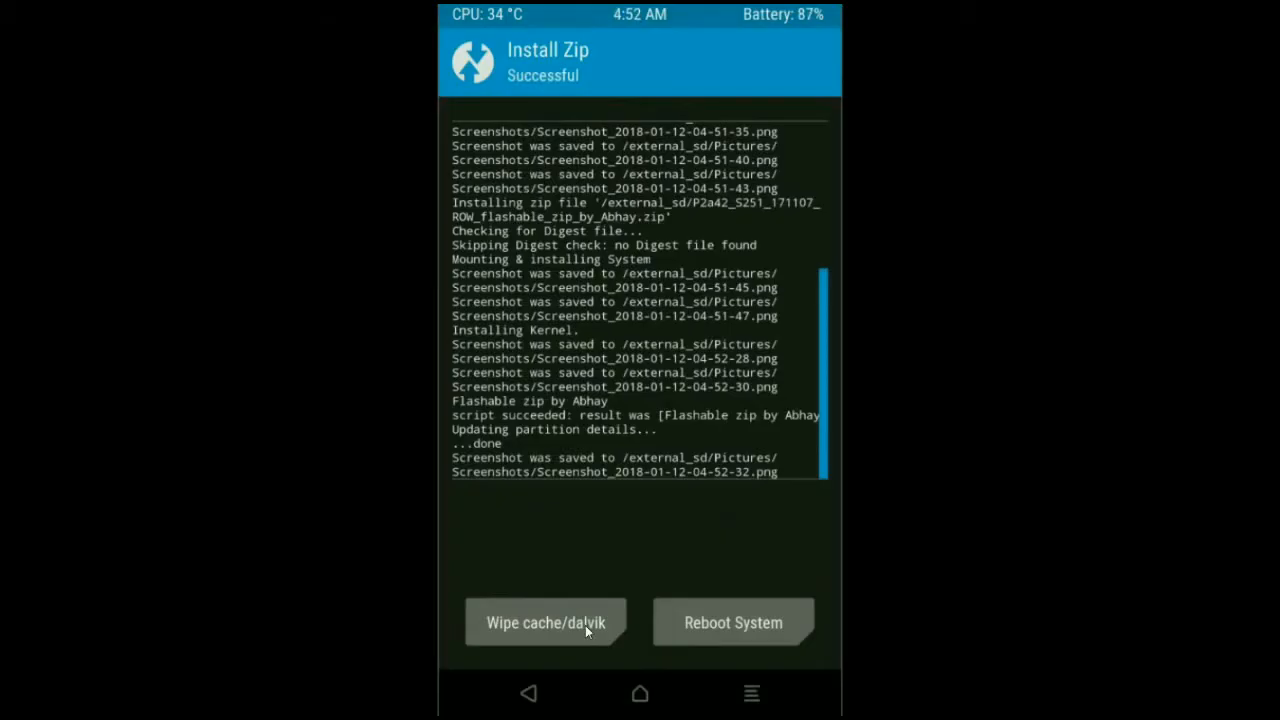
- Wipe cache and Dalvik after the install, then reboot into the new Android system
click(544, 622)
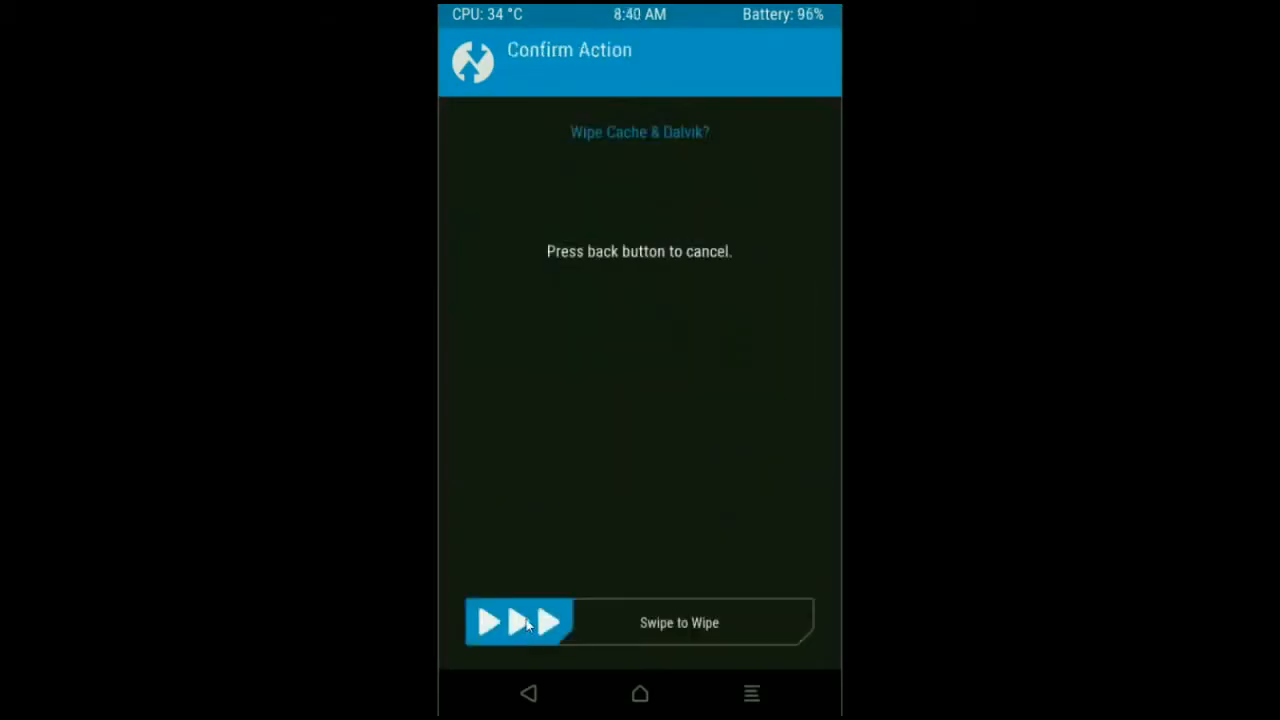
drag(490, 622, 800, 622)
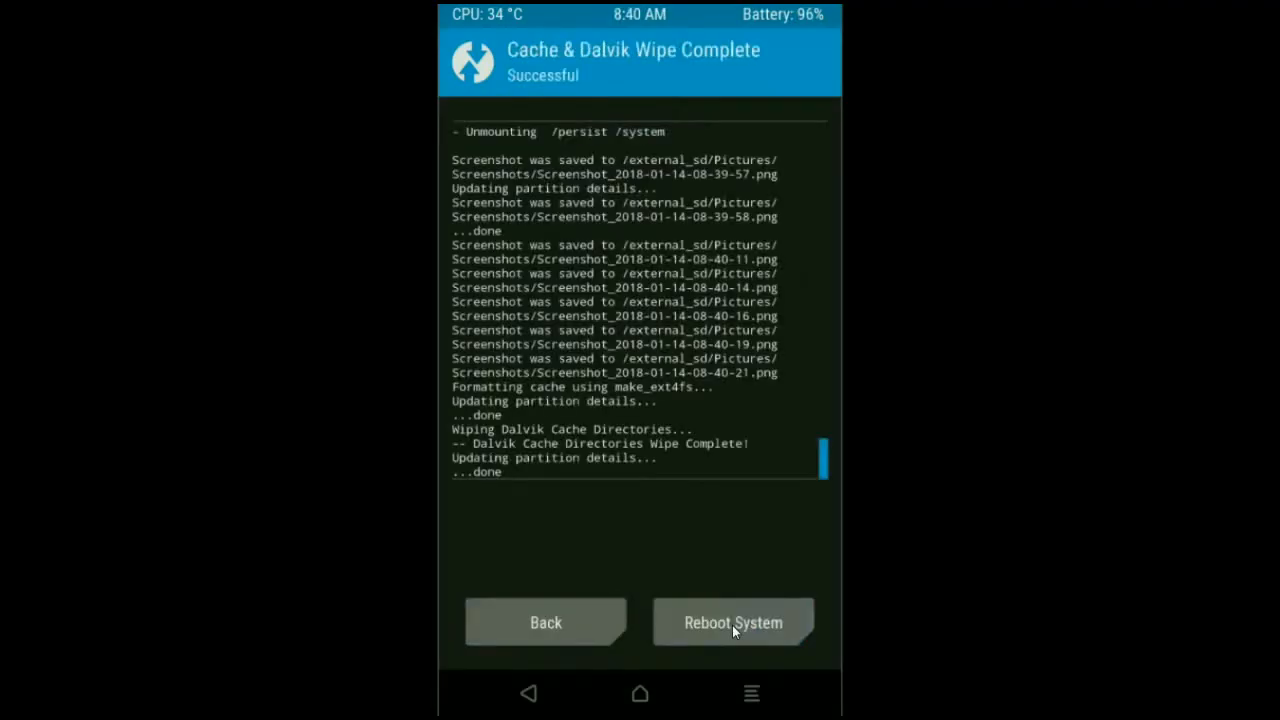
mouse_move(710, 548)
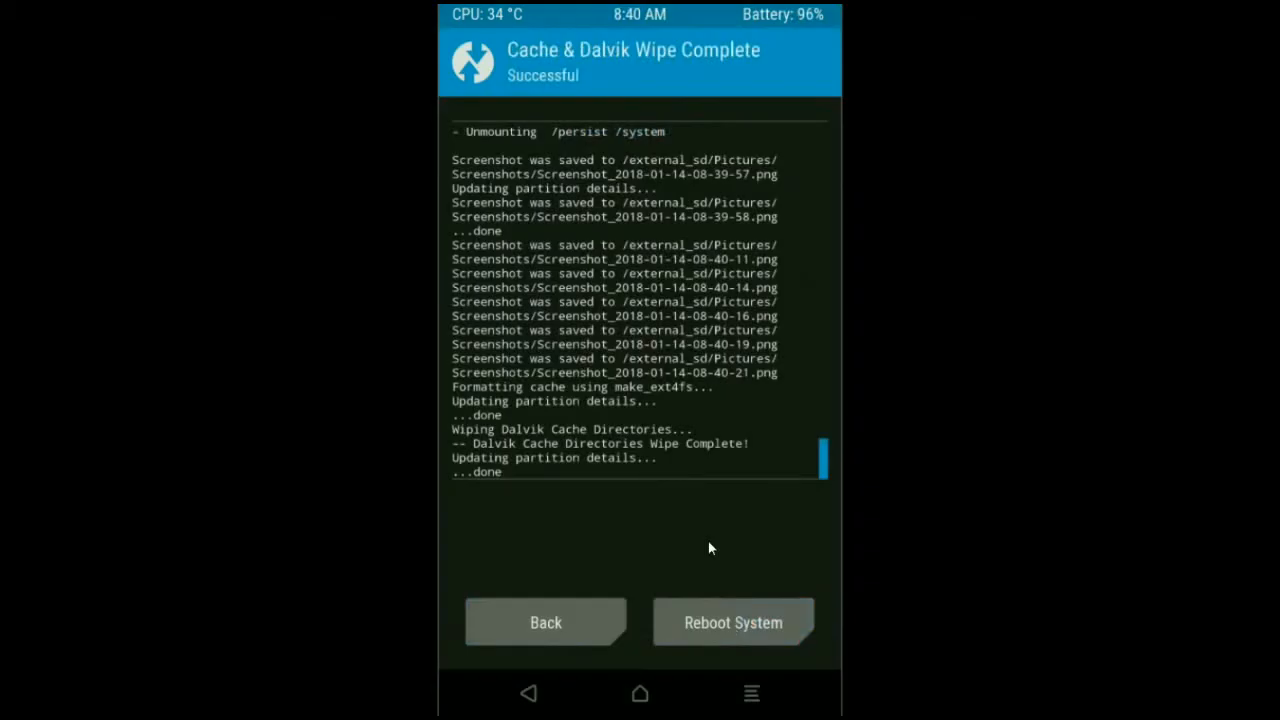
mouse_move(728, 614)
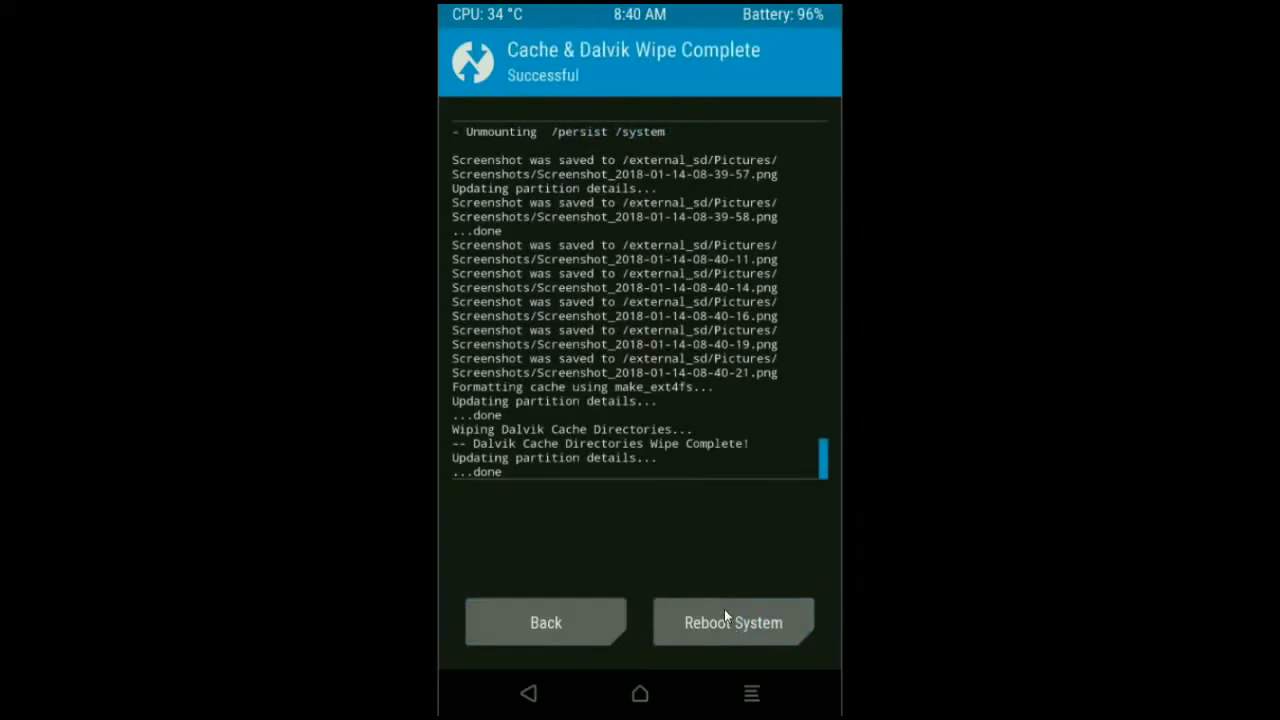
mouse_move(754, 628)
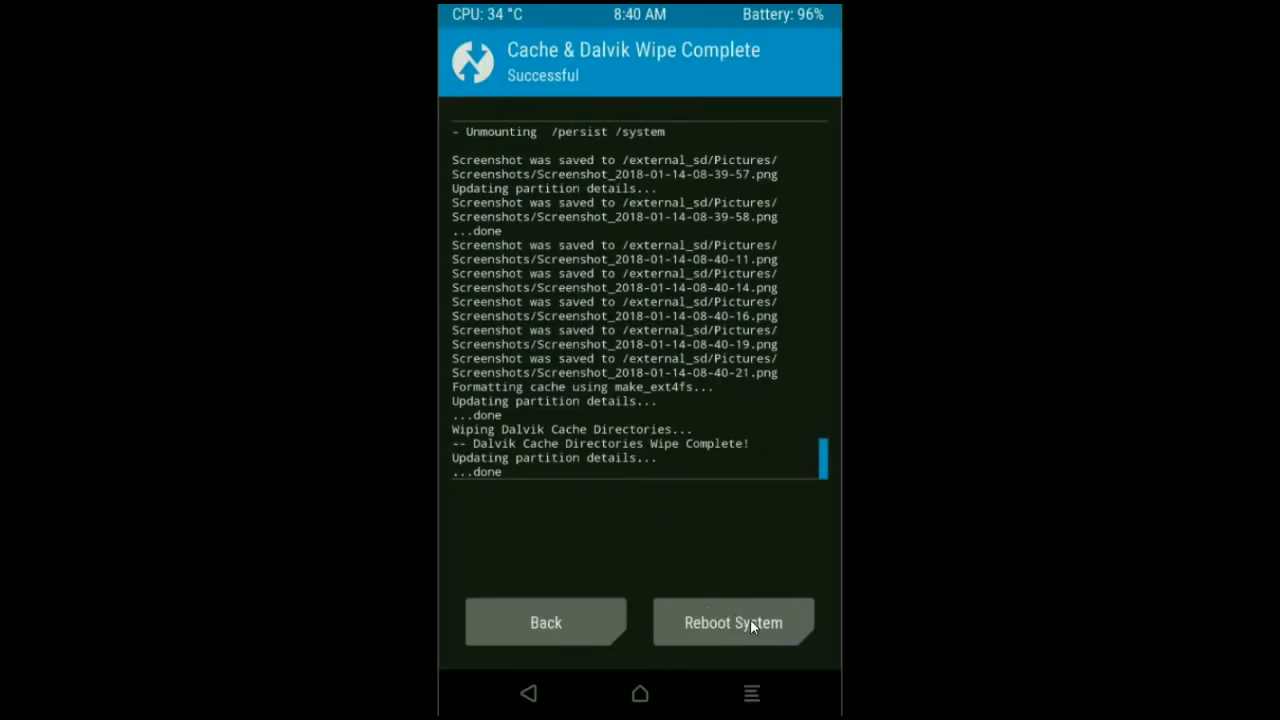
click(732, 622)
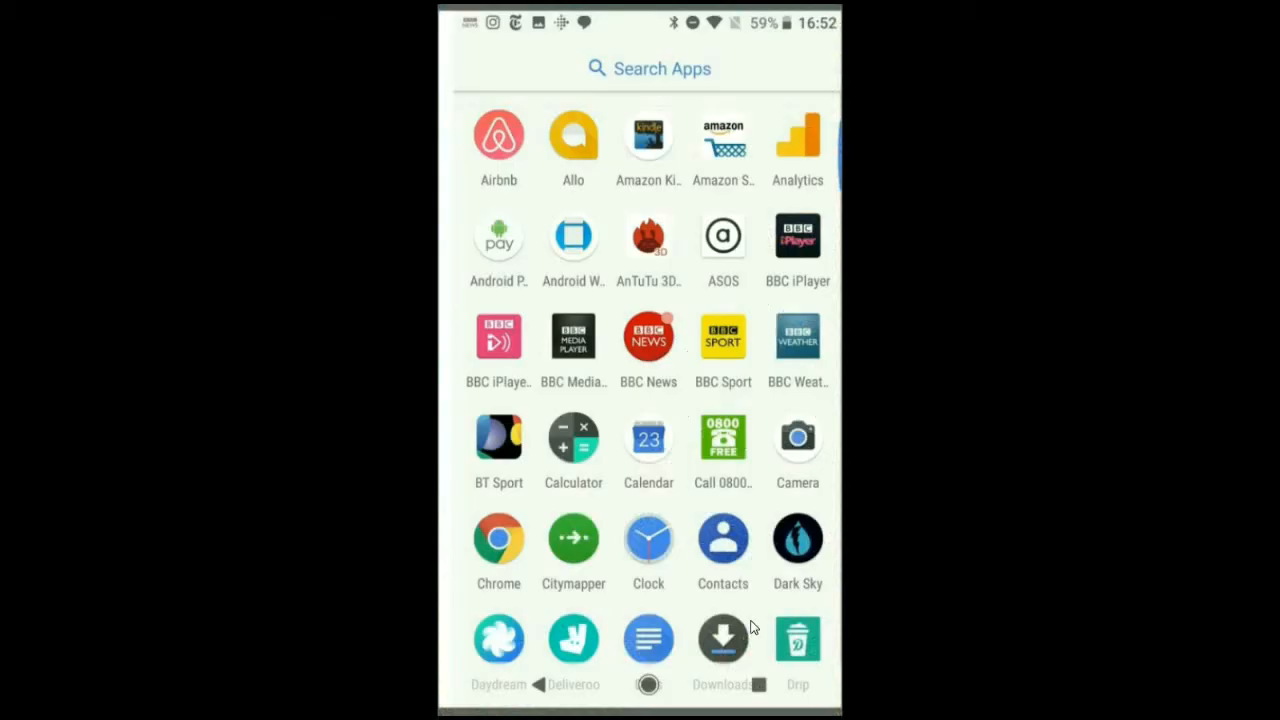
mouse_move(684, 318)
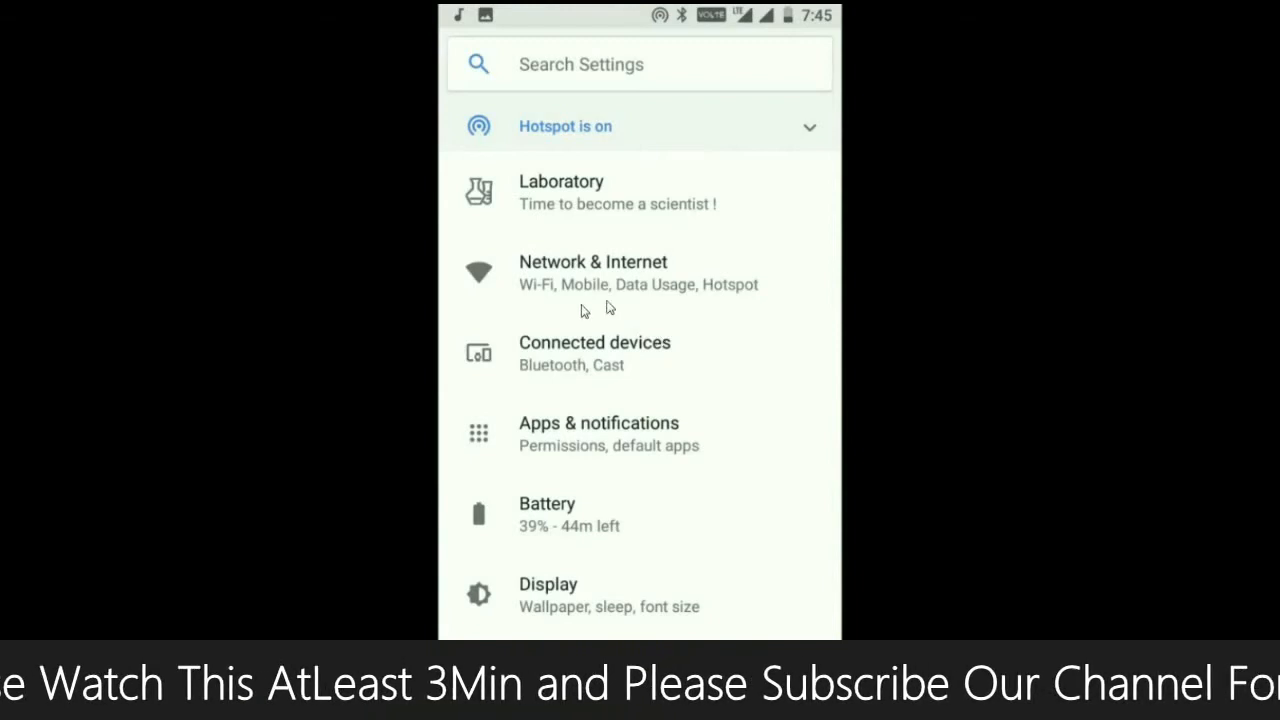
click(592, 272)
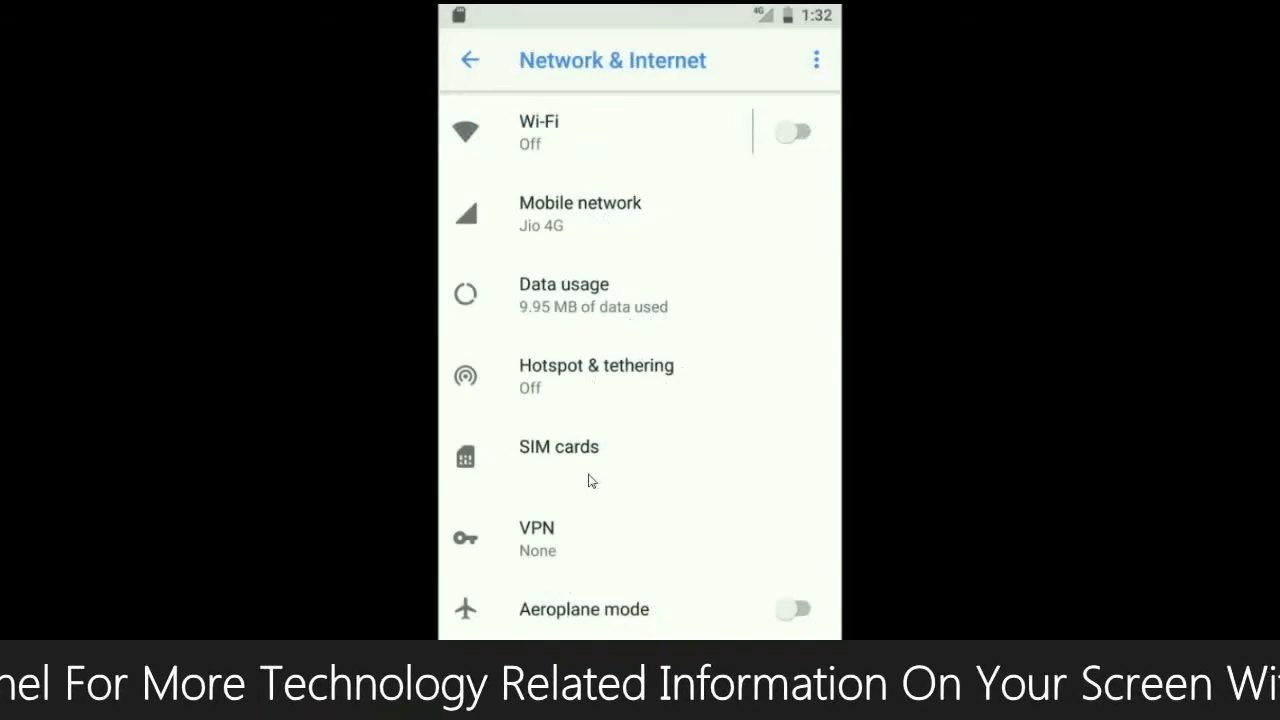
click(468, 60)
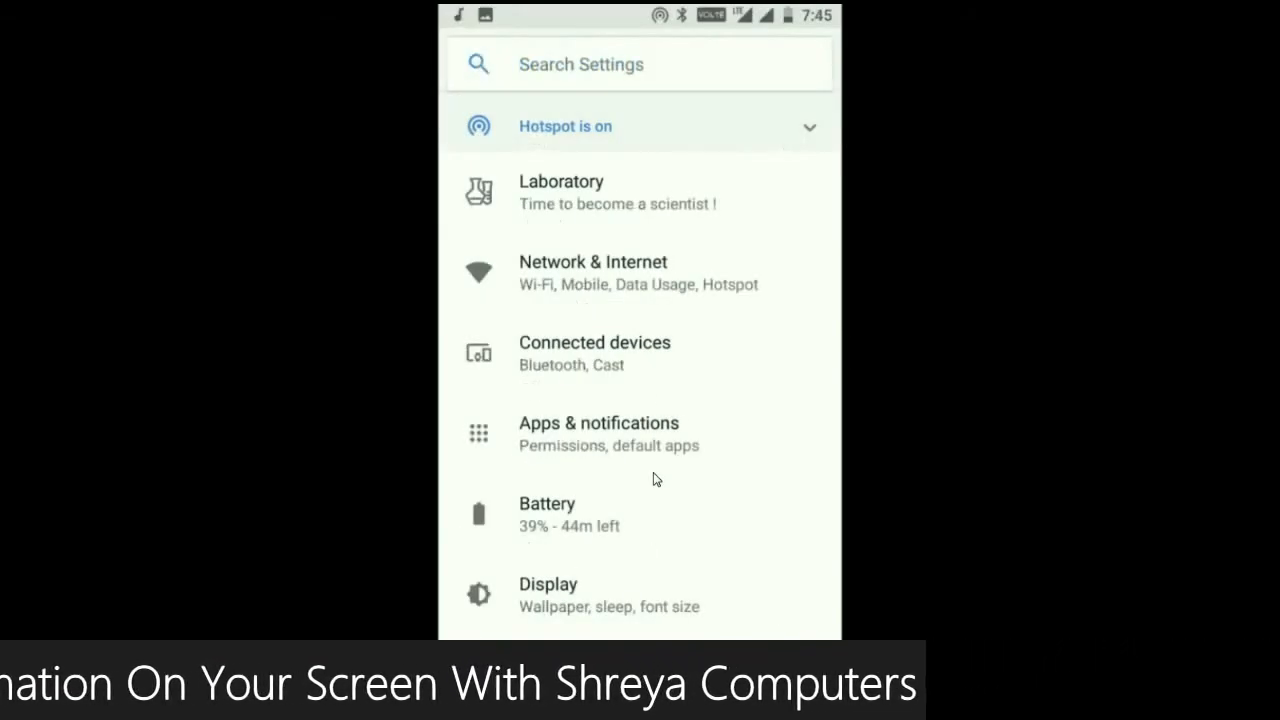
click(594, 352)
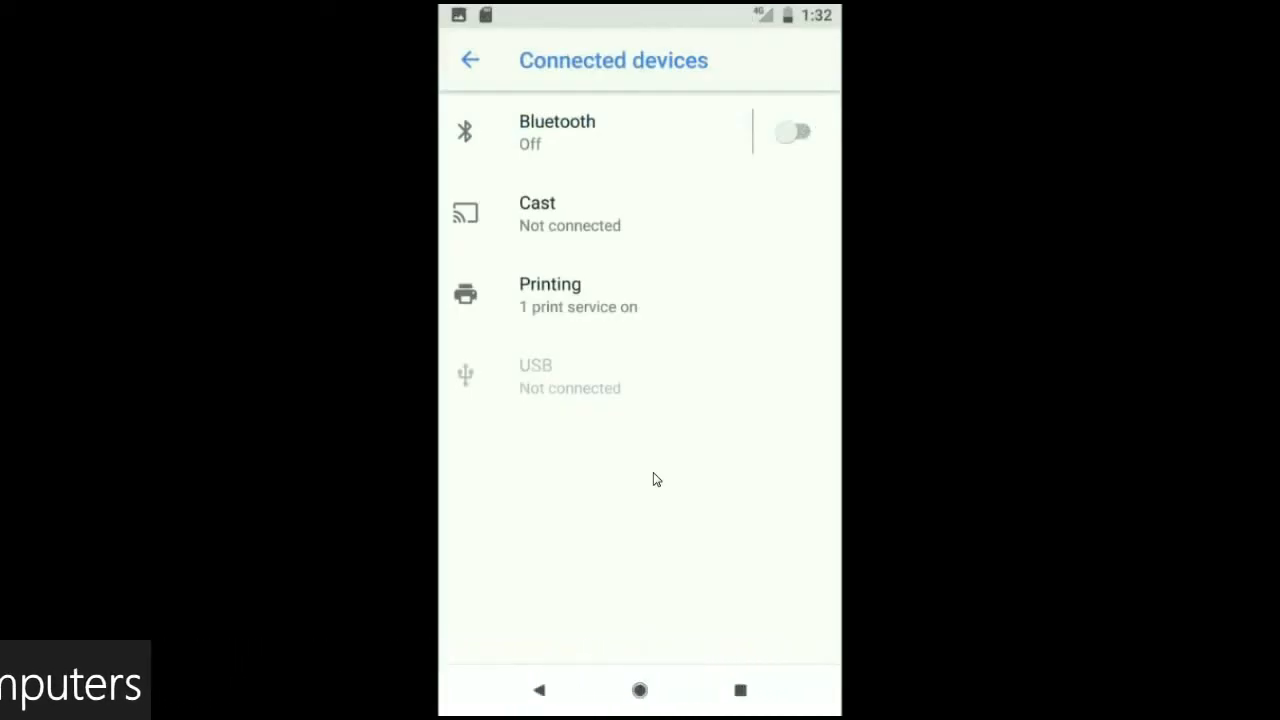
click(478, 60)
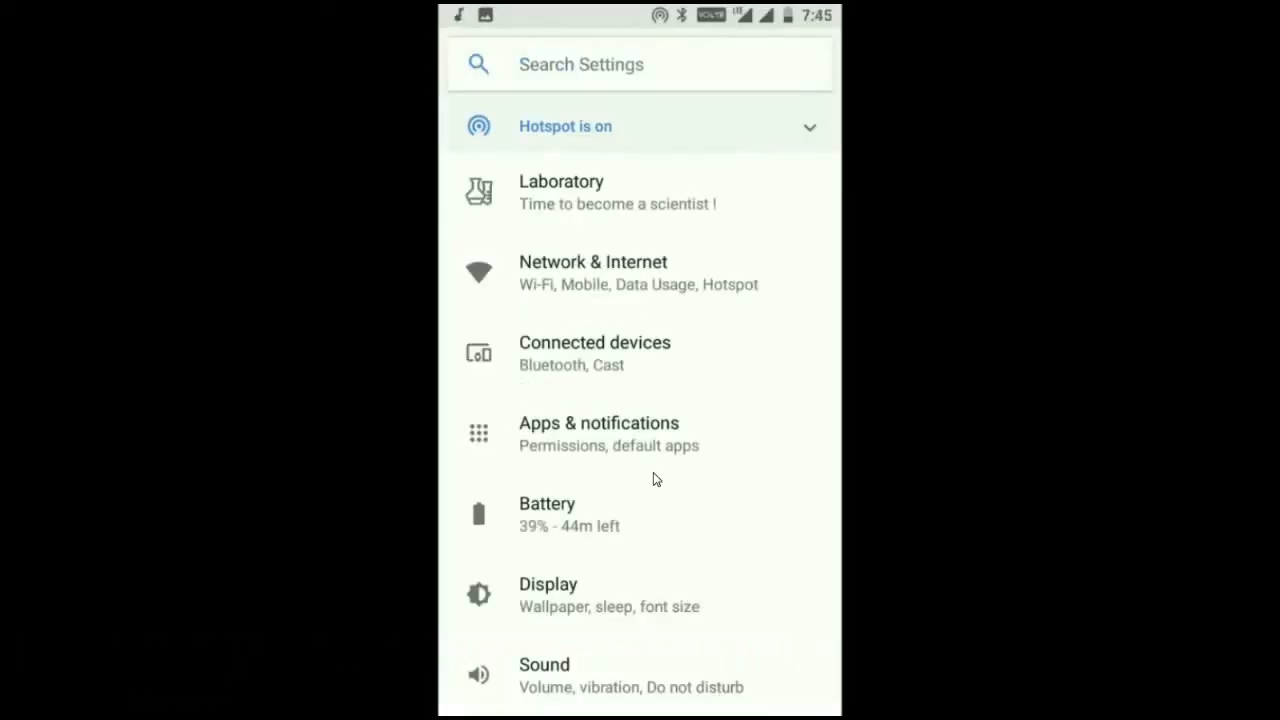
click(548, 584)
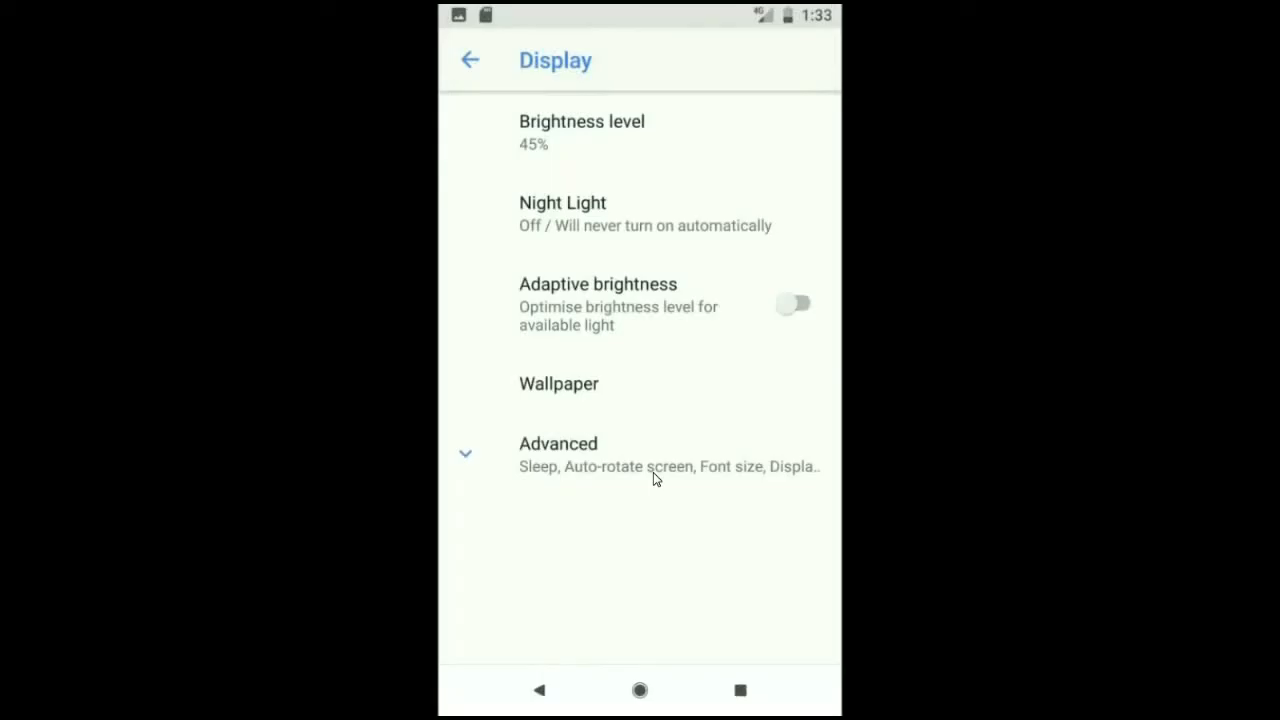
click(468, 60)
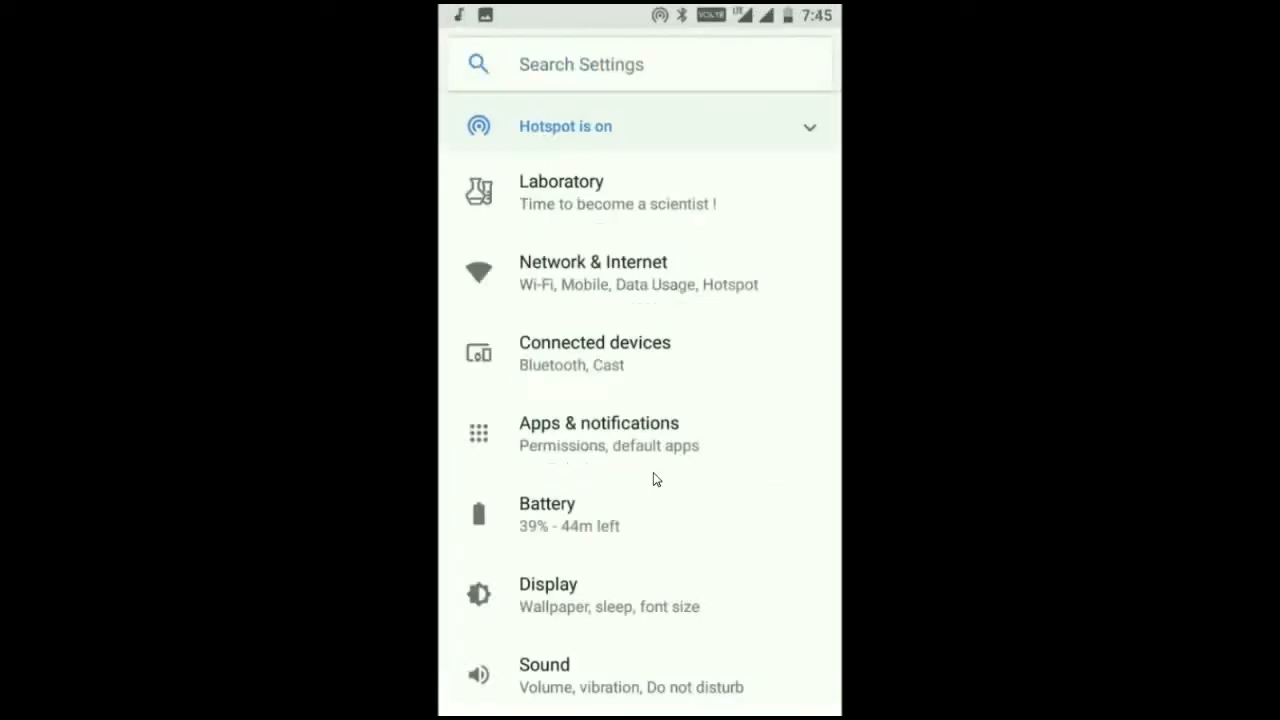